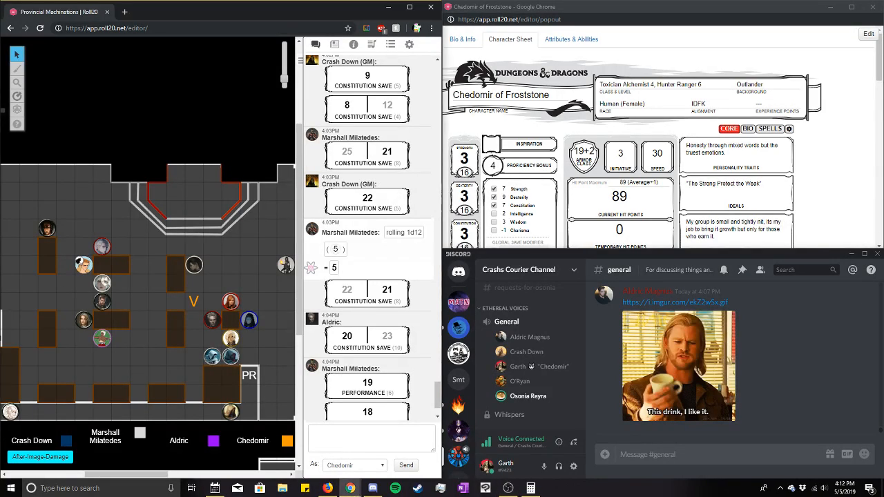
Scroll the chat to the latest Crash Down and Aldric constitution saves, totals 27 and 28.
scroll("down", 3)
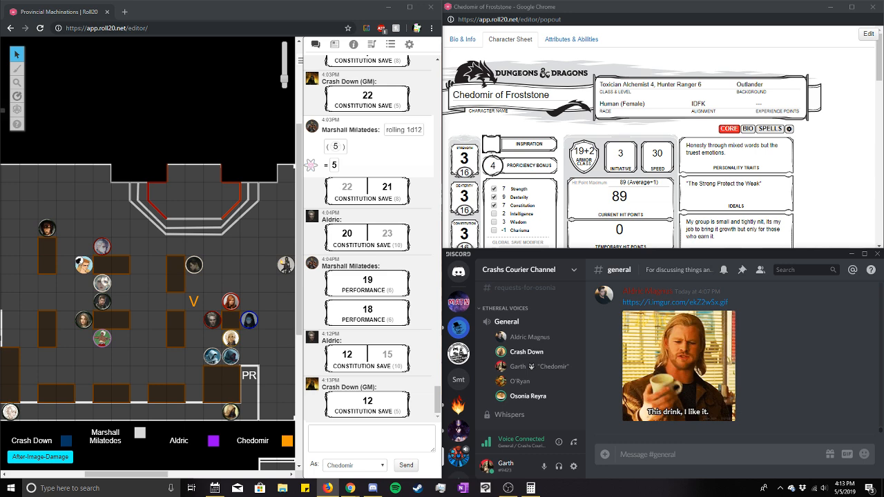
scroll("down", 3)
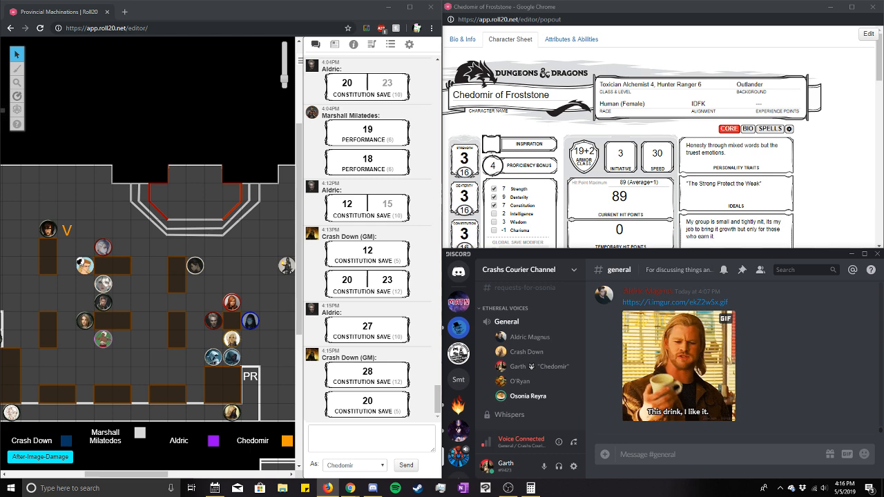
Scroll through the chat to read the Deception roll before collapsing the sidebar.
scroll("down", 3)
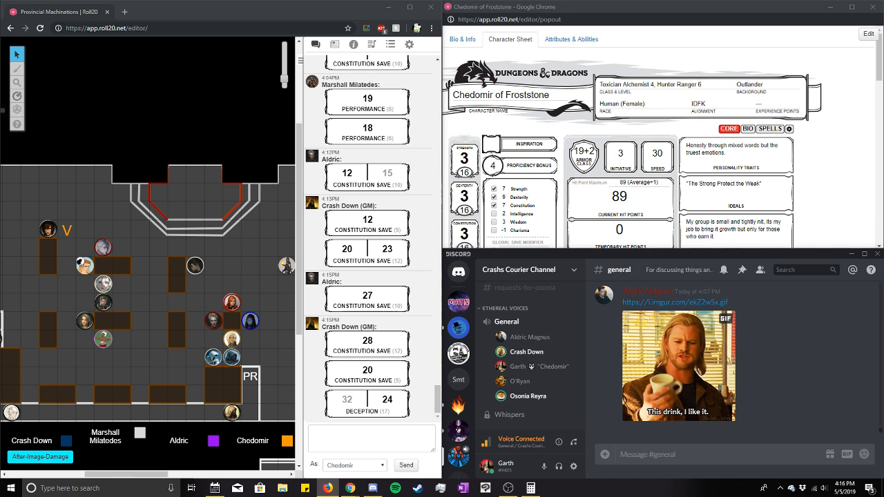
scroll("down", 3)
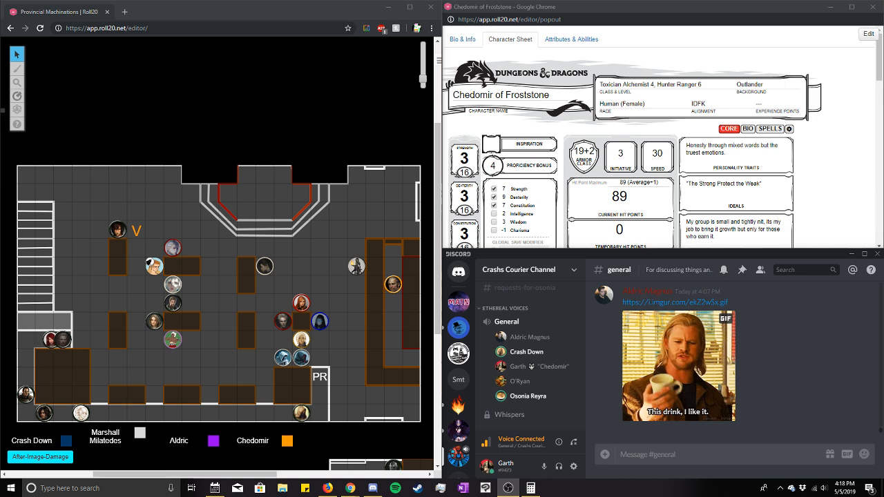
left_click_drag(62, 340, 154, 340)
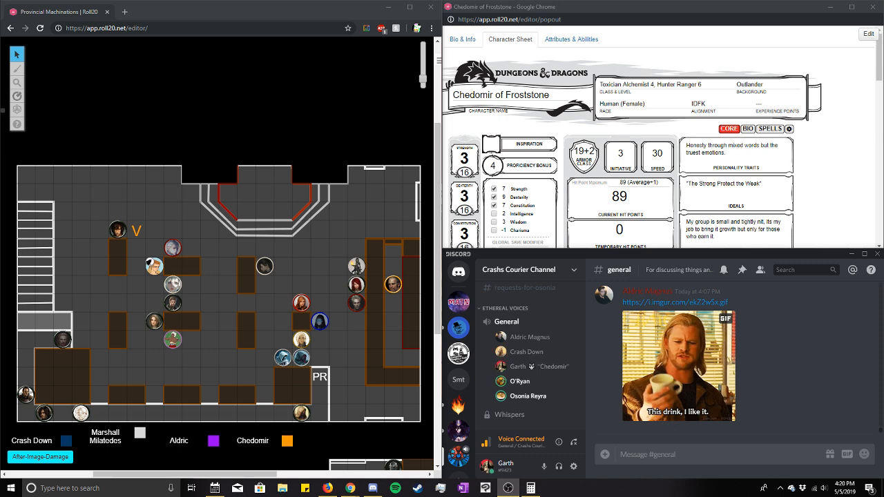
left_click(155, 265)
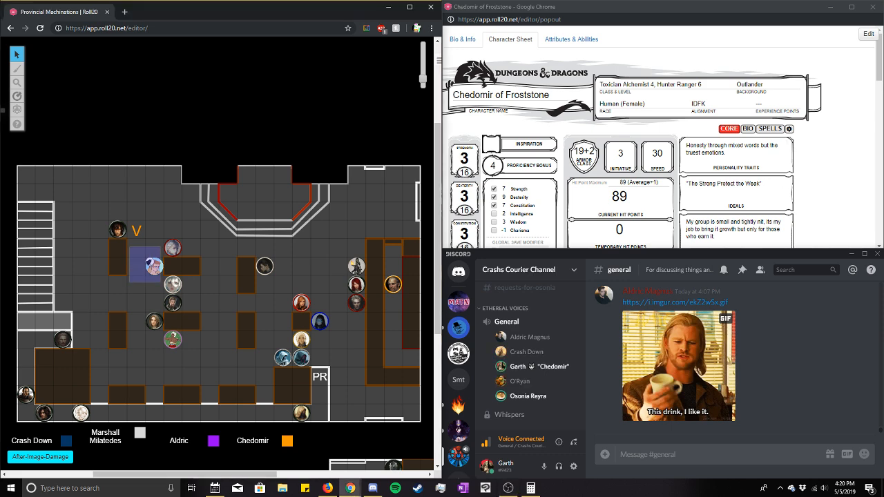
left_click_drag(145, 265, 155, 283)
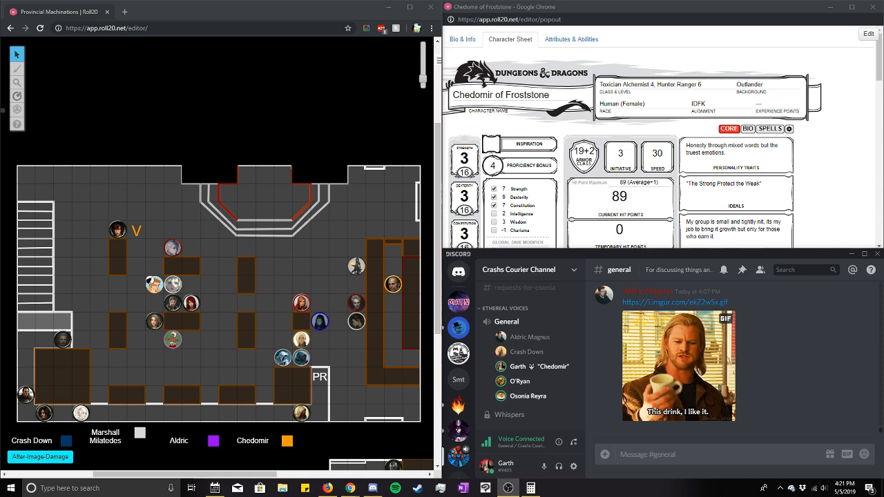
Roll 1 d100 as Chedomir from the dice roller, posting a result of 78 to chat.
left_click(16, 109)
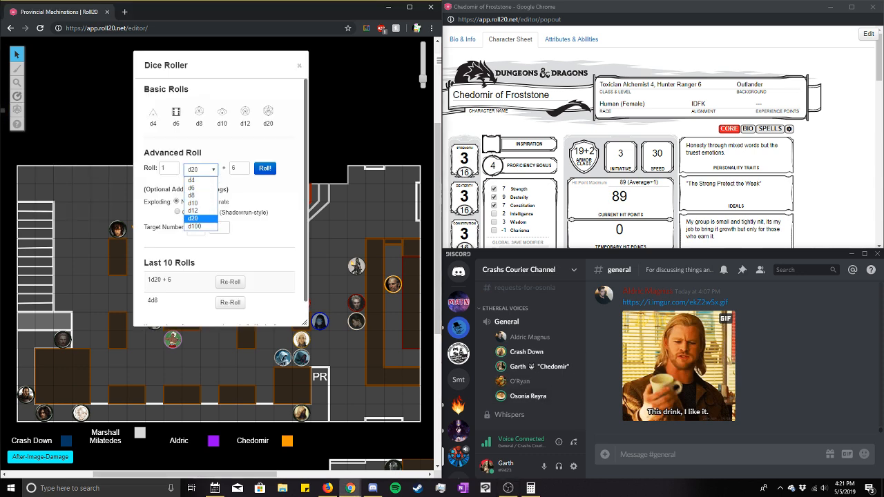
left_click(194, 226)
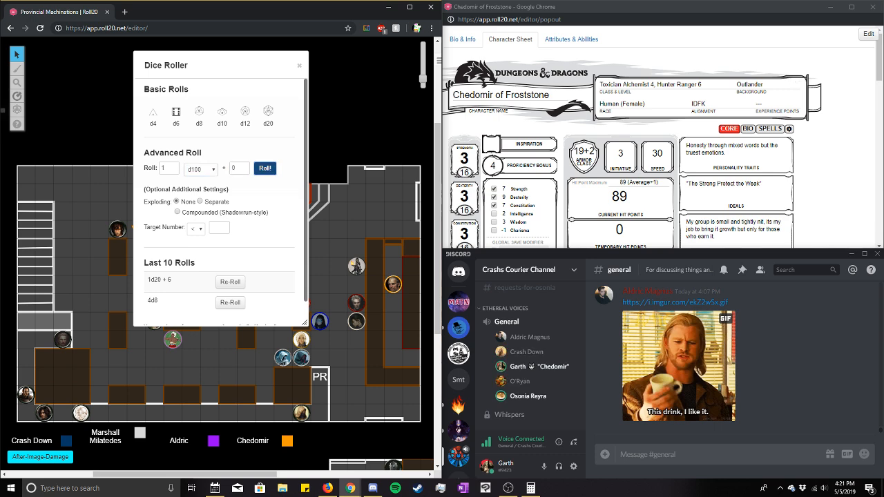
left_click(265, 169)
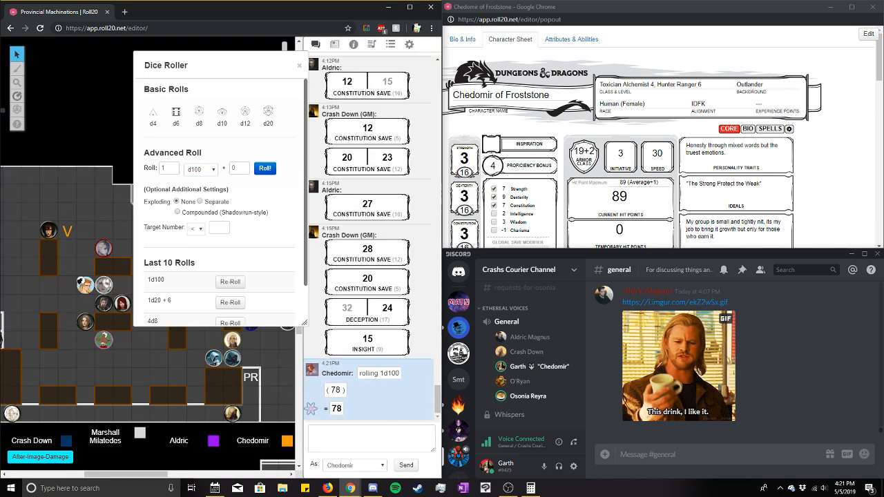
Close the dice roller and the chat panel so the tavern map is fully visible.
left_click(299, 66)
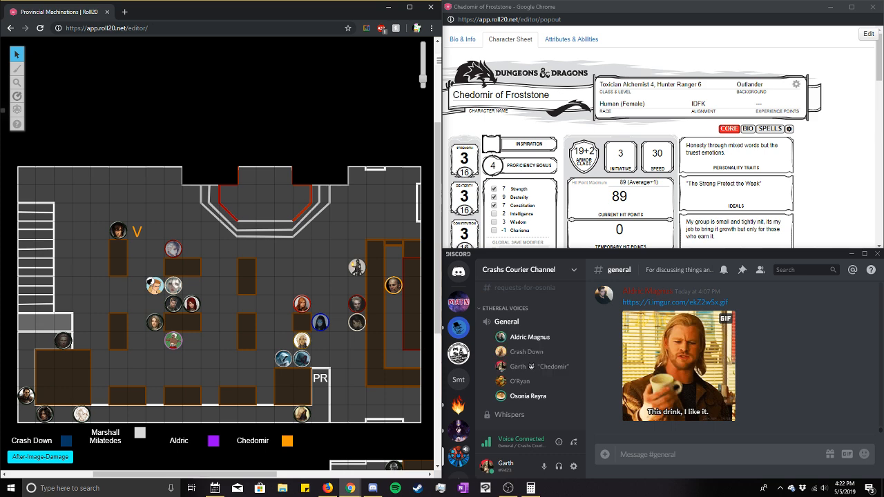
left_click(315, 44)
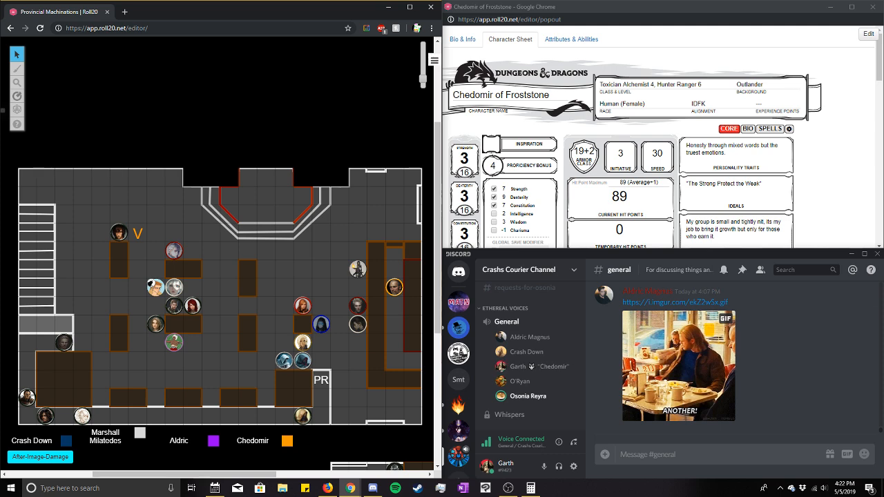
Show the chat log, revealing Vermond's constitution save of 4 and an advantage prompt.
left_click(315, 44)
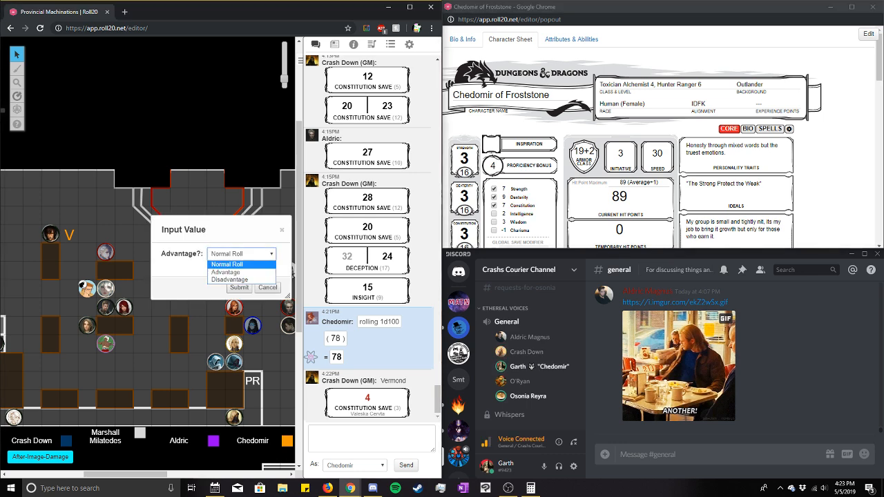
mouse_move(240, 279)
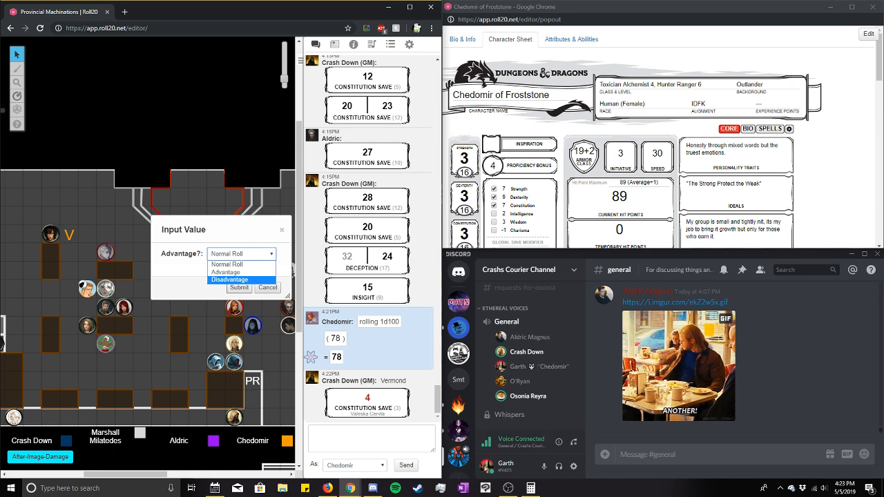
Answer the pending roll's Advantage? prompt with Disadvantage.
left_click(239, 289)
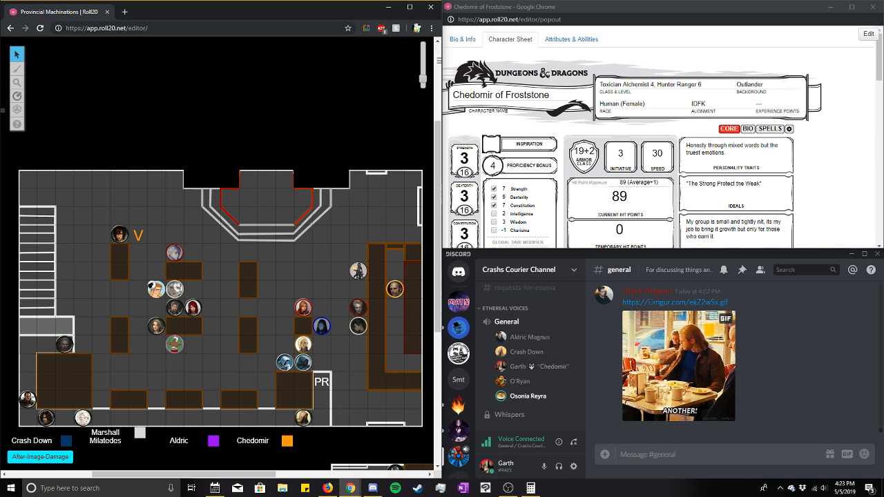
scroll("down", 3)
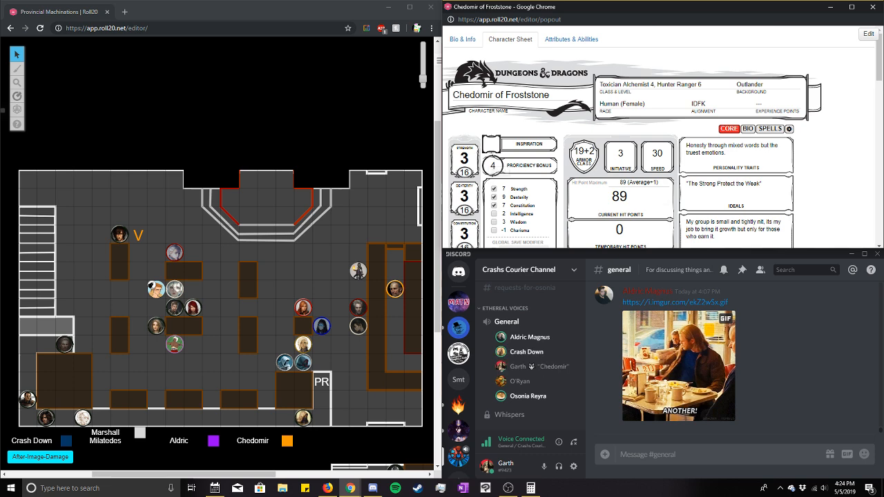
scroll("down", 3)
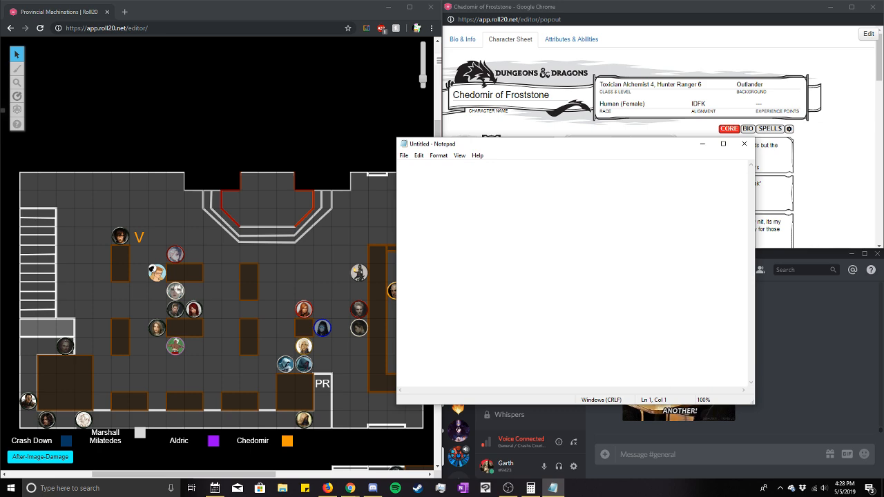
Note '1d6' and 'bard insp' for the Bardic Inspiration die.
type("1d6")
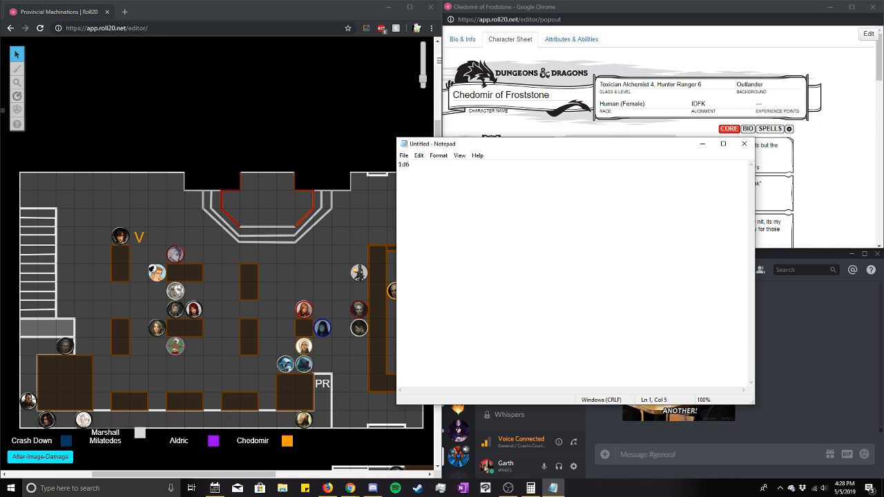
type("bard insp")
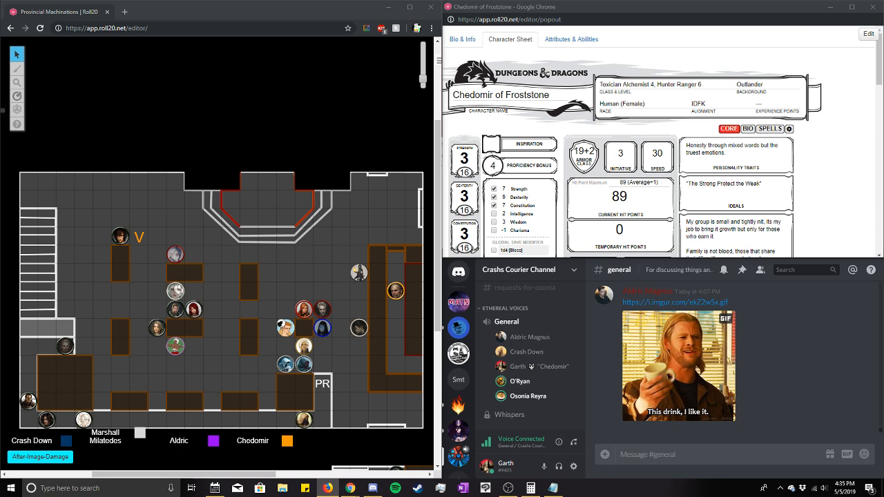
left_click_drag(175, 345, 207, 345)
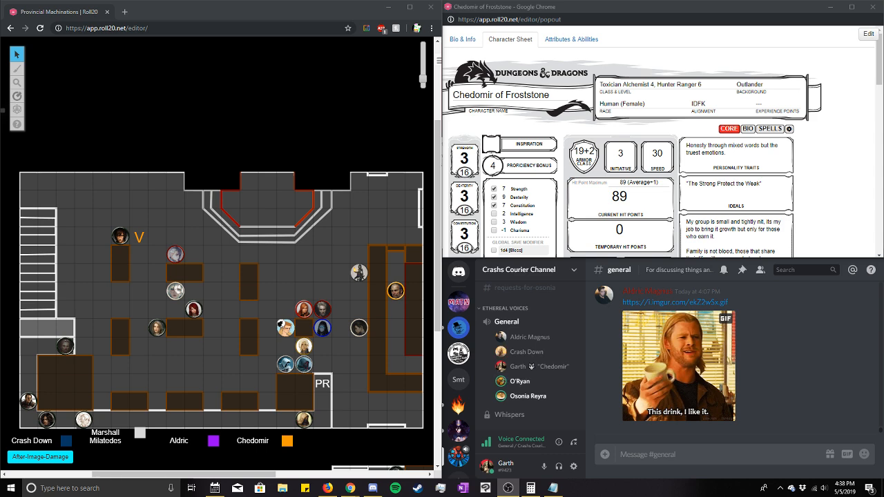
Select a token on the tavern map to reposition it among the party.
left_click(387, 441)
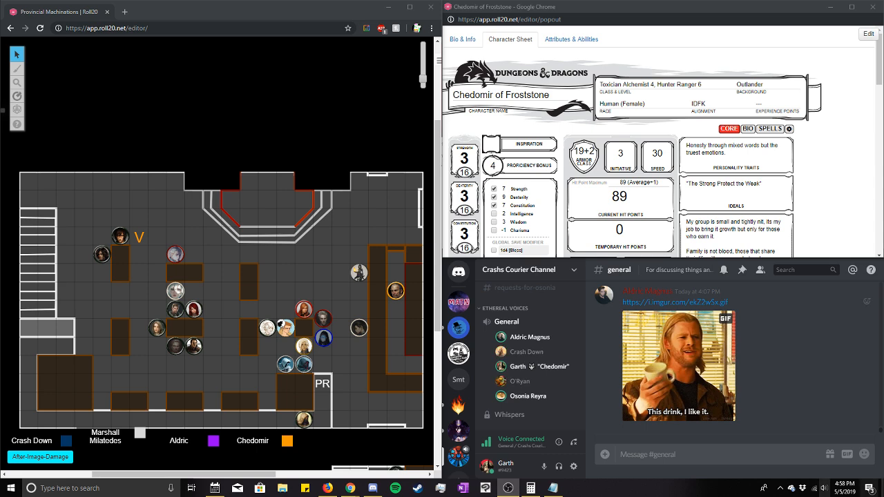
left_click(240, 255)
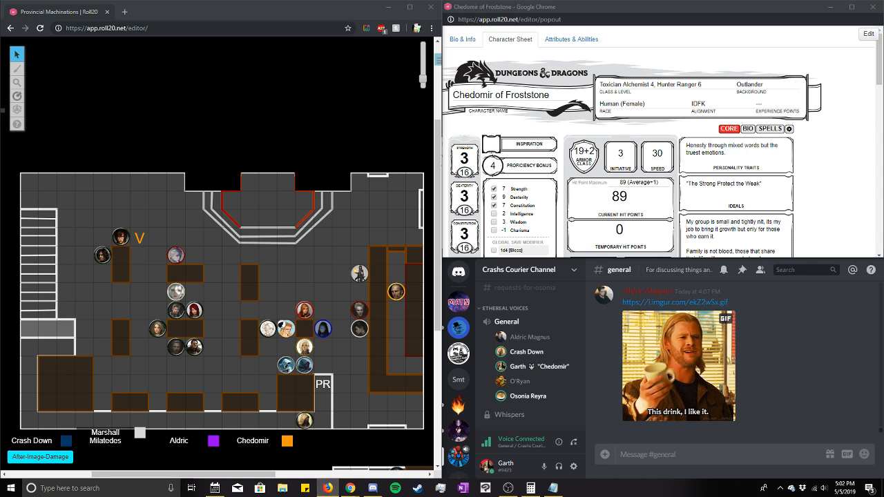
Submit Disadvantage for Chedomir's Acrobatics check, posting a total of 29 in chat.
scroll("down", 3)
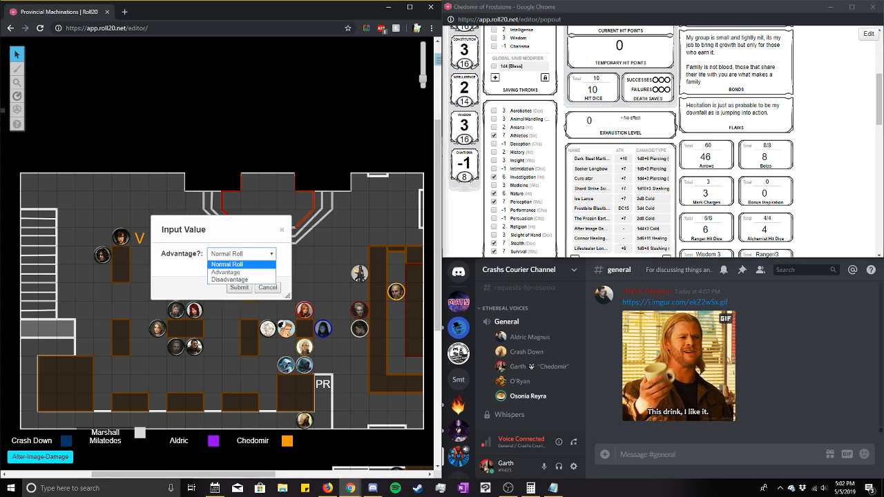
left_click(229, 279)
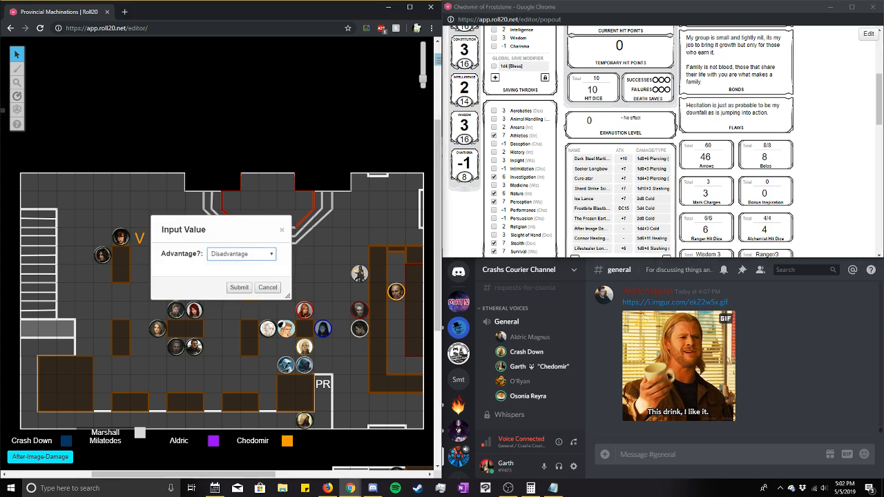
left_click(239, 287)
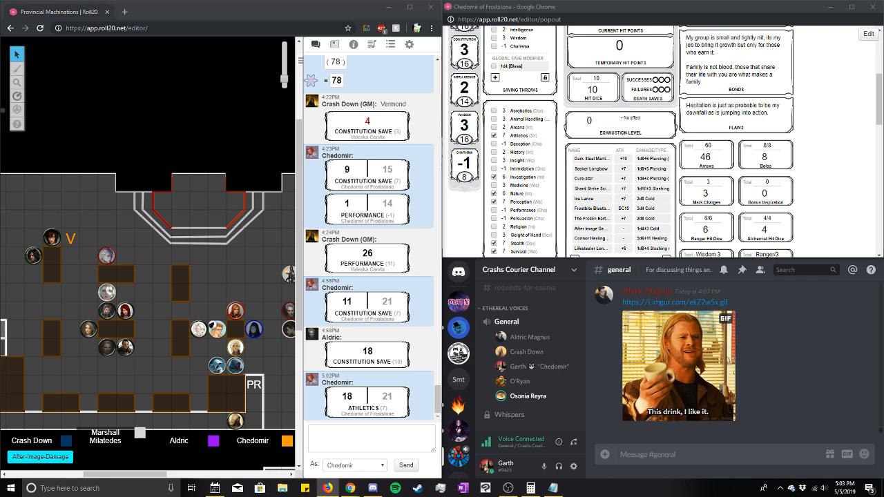
scroll("down", 3)
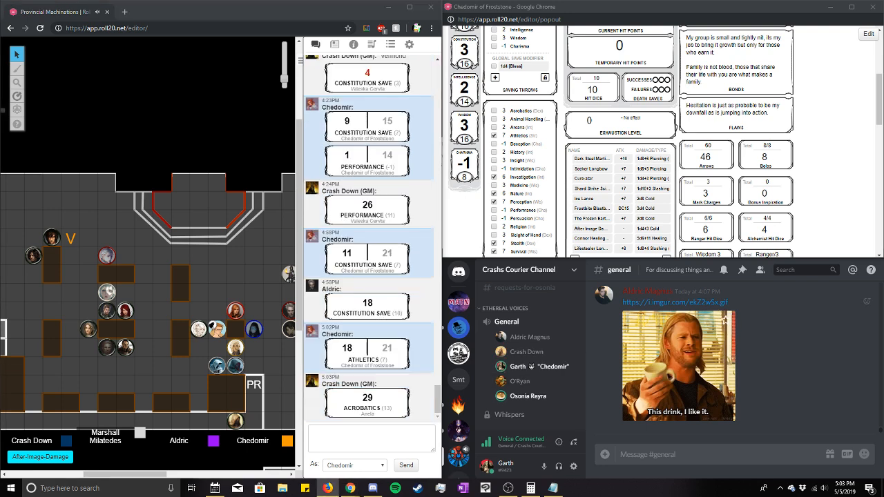